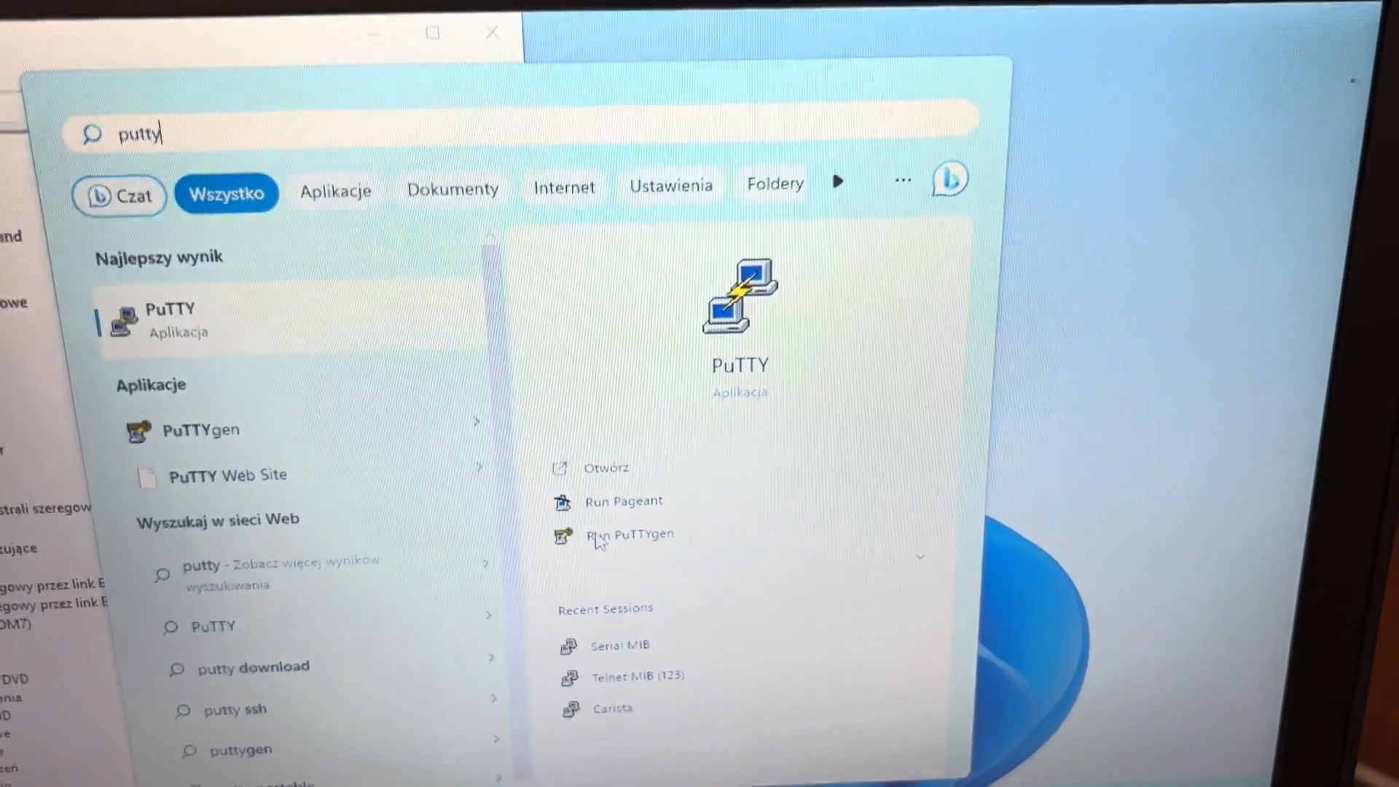
- Launch PuTTY from the Start search results
left_click(605, 468)
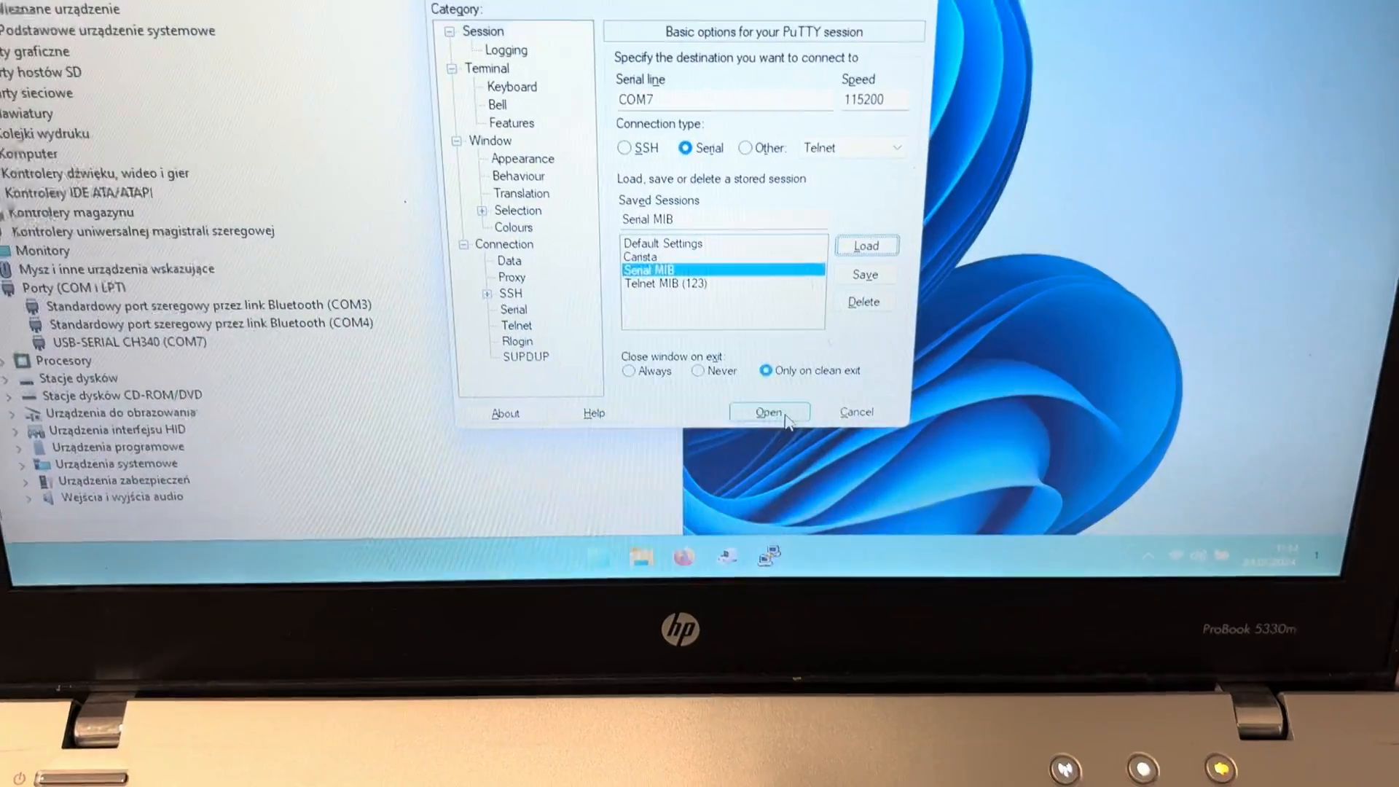
- Start the 'Serial MIB' session on COM7 at 115200 baud
left_click(770, 411)
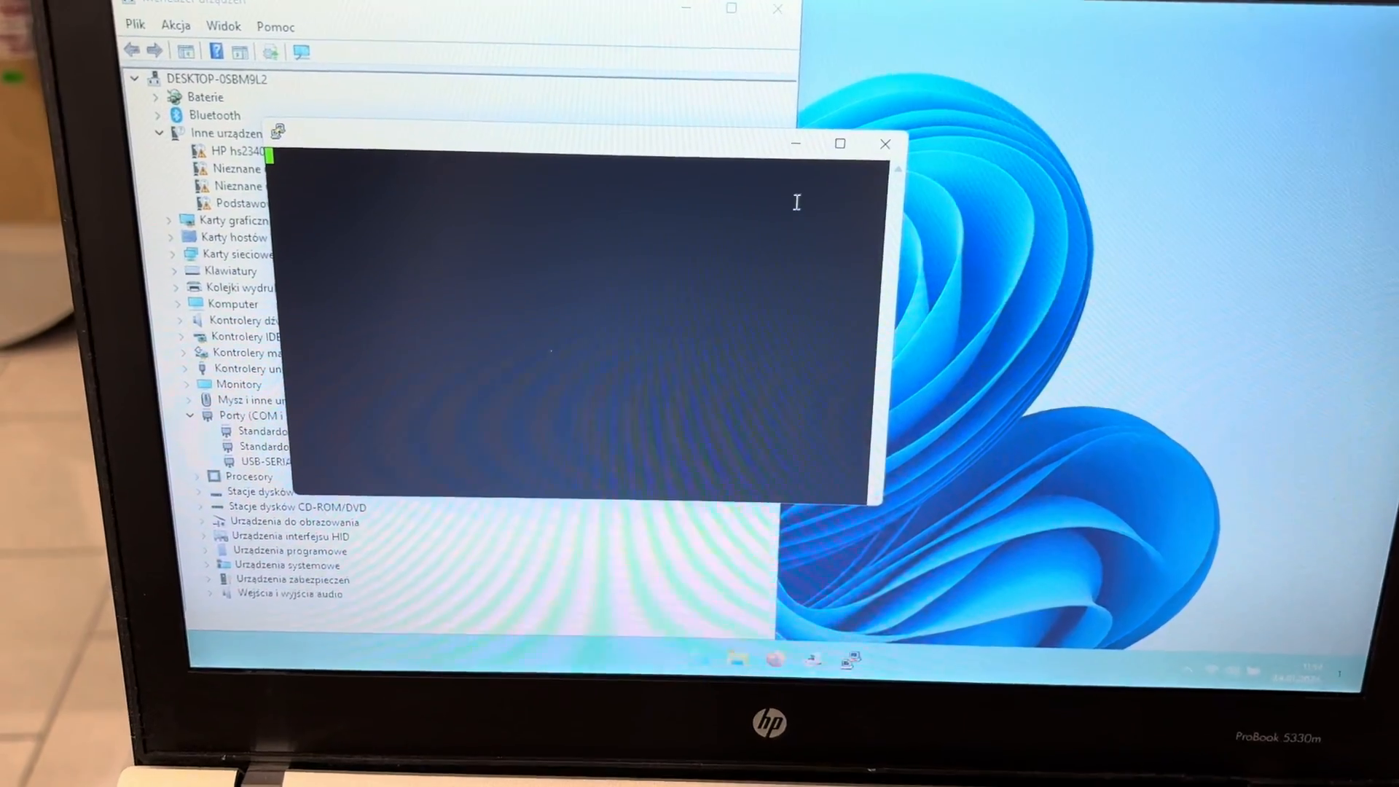
mouse_move(825, 184)
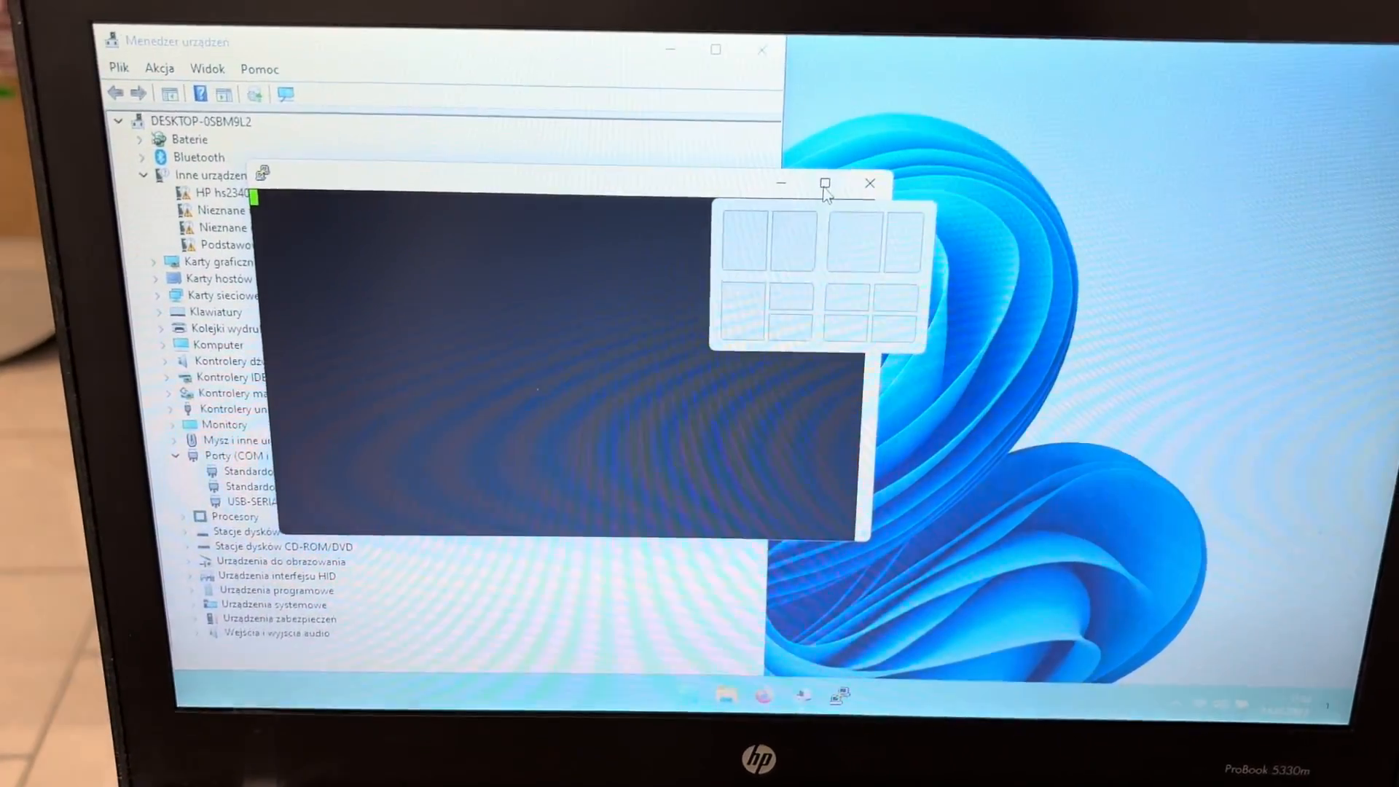